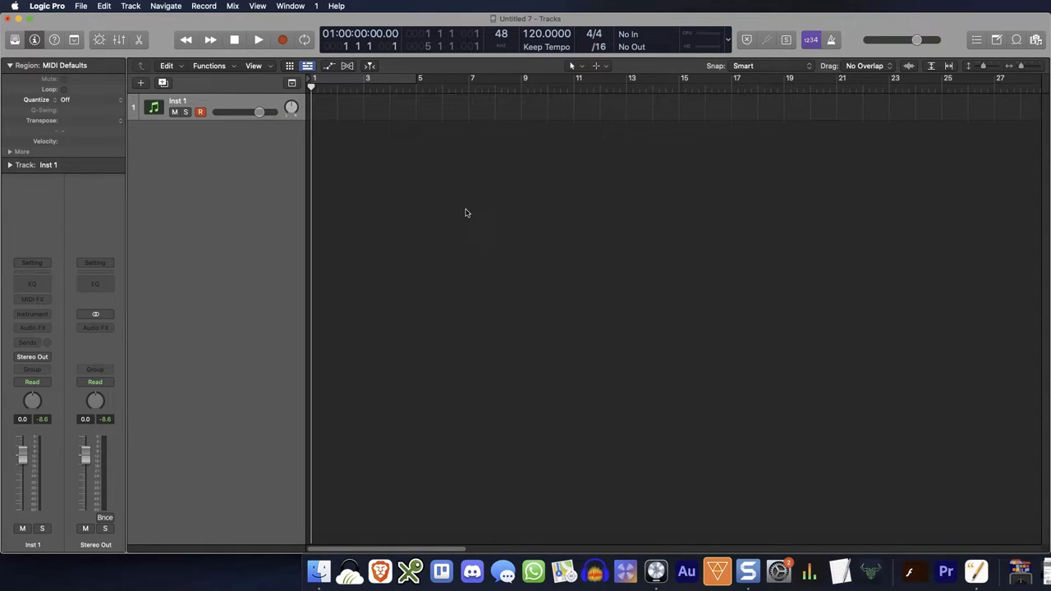
# - Load Alchemy onto the Inst 1 track, showing its preset browser
pyautogui.click(333, 92)
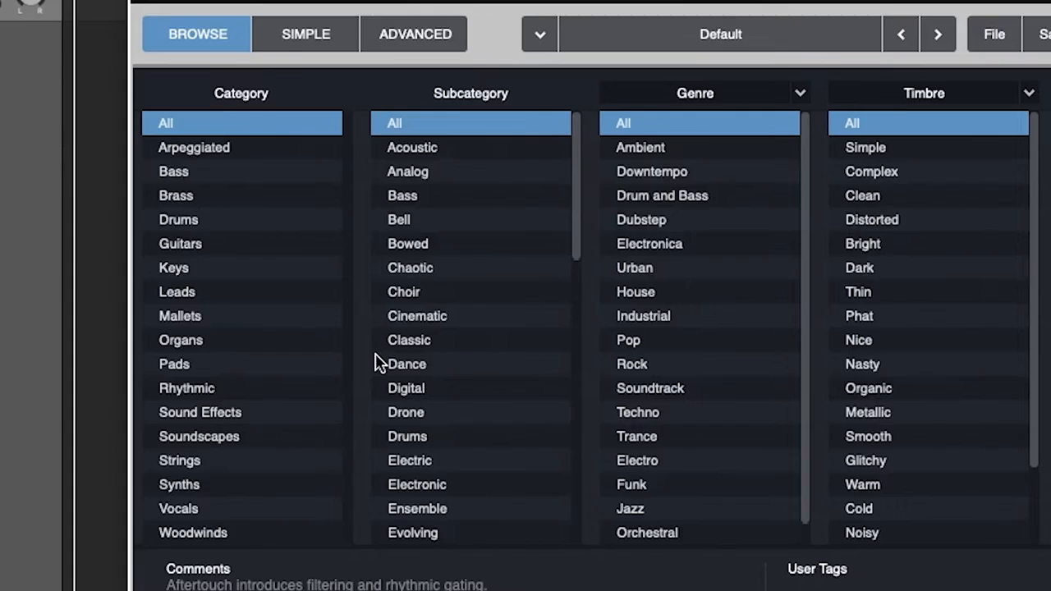
# - Switch Alchemy to its Advanced editing view with the Initialized patch
pyautogui.click(466, 125)
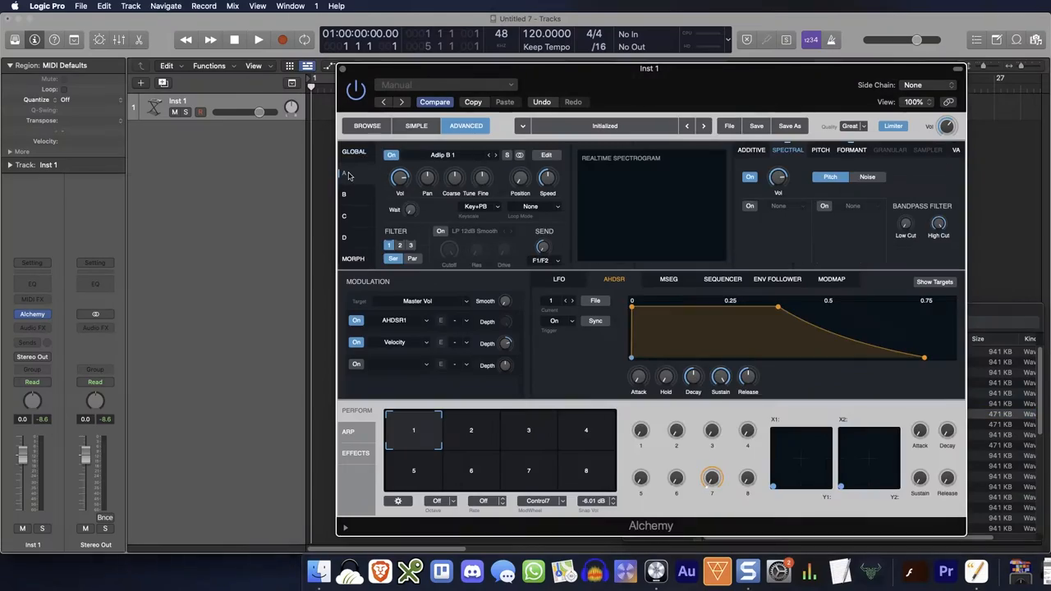
# - Set the source Loop Mode to Continuous and apply Freq Stretch and Freq Shift spectral effects
pyautogui.click(545, 207)
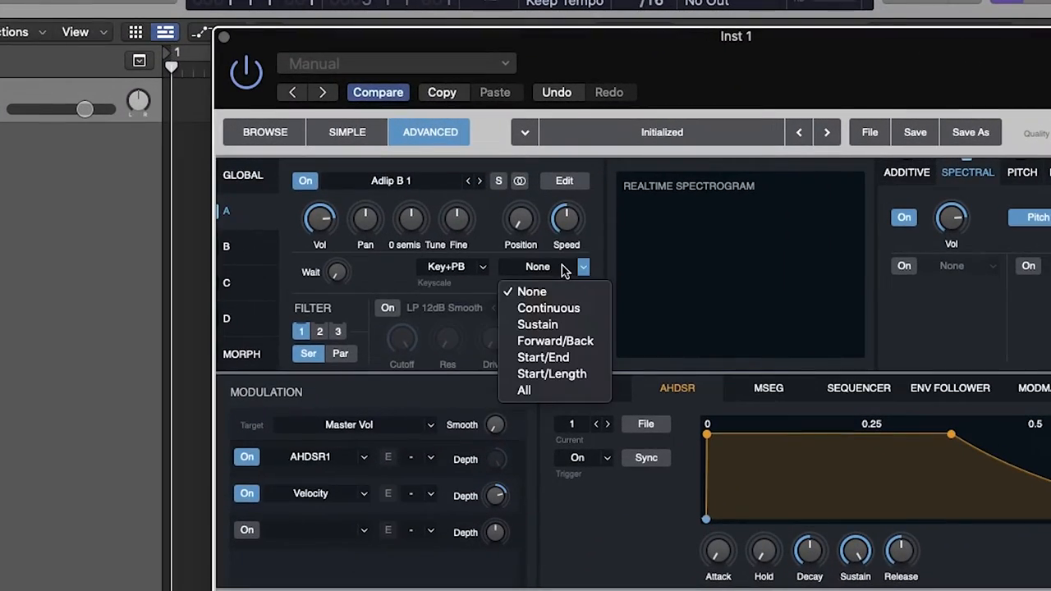
pyautogui.click(549, 309)
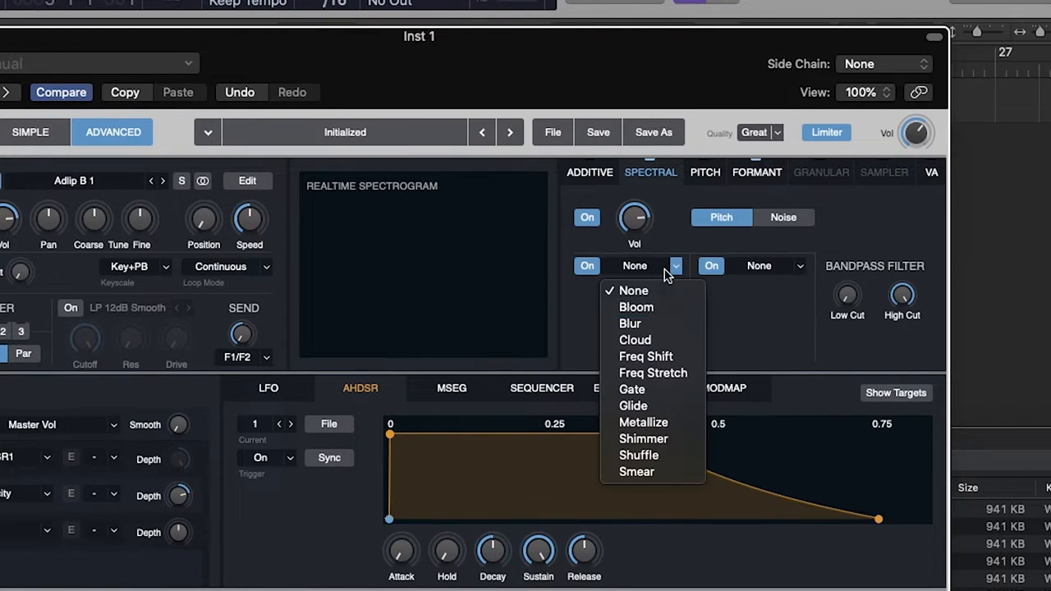
pyautogui.click(647, 355)
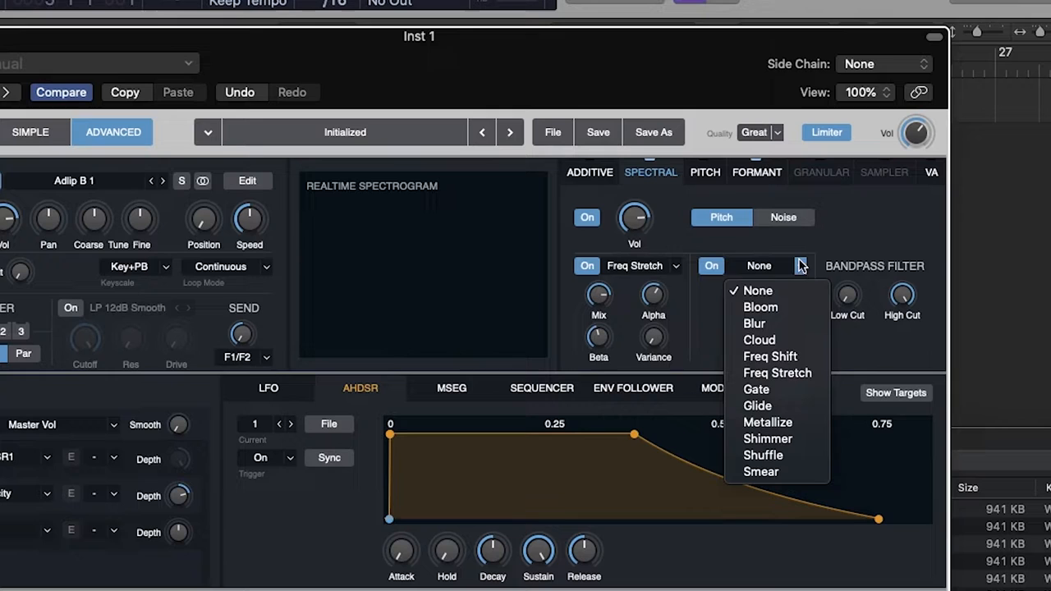
pyautogui.click(771, 355)
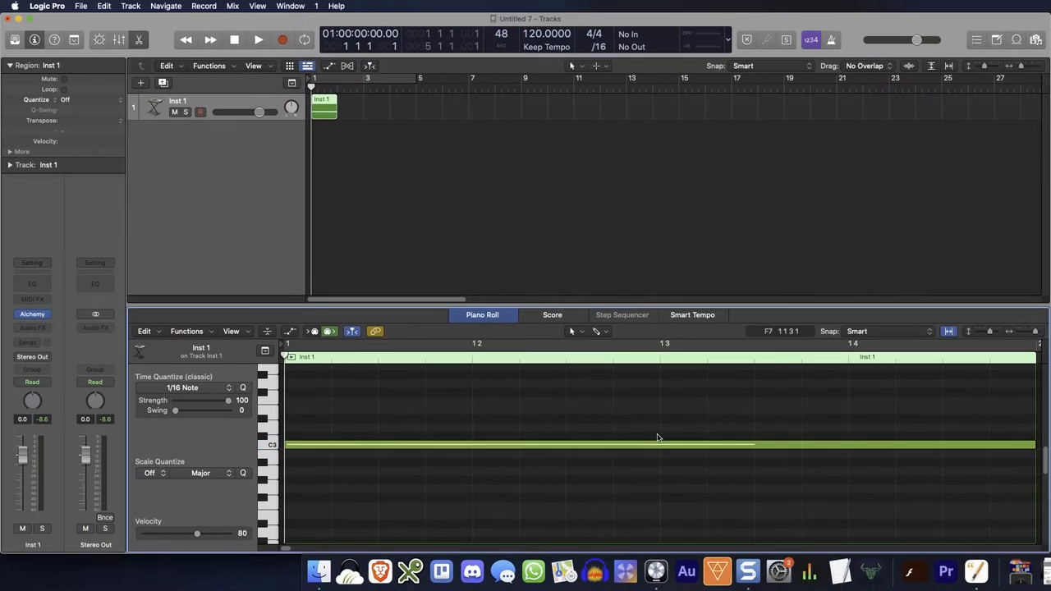
# - Bring up the MIDI effect plug-in list on Inst 1's channel strip
pyautogui.click(33, 357)
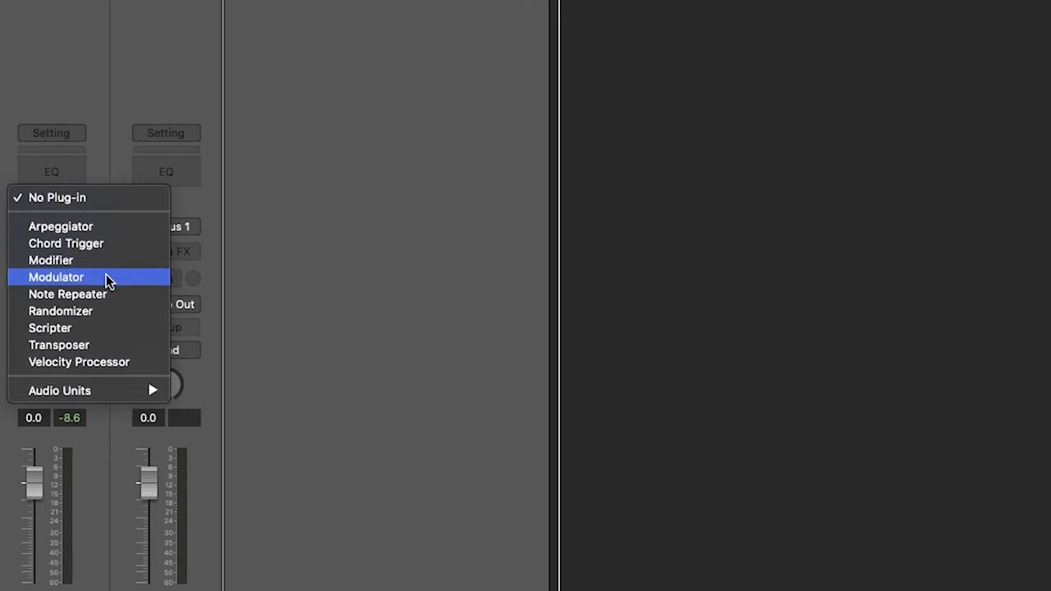
# - Insert a Modulator MIDI effect and set its LFO to a random waveform
pyautogui.click(56, 276)
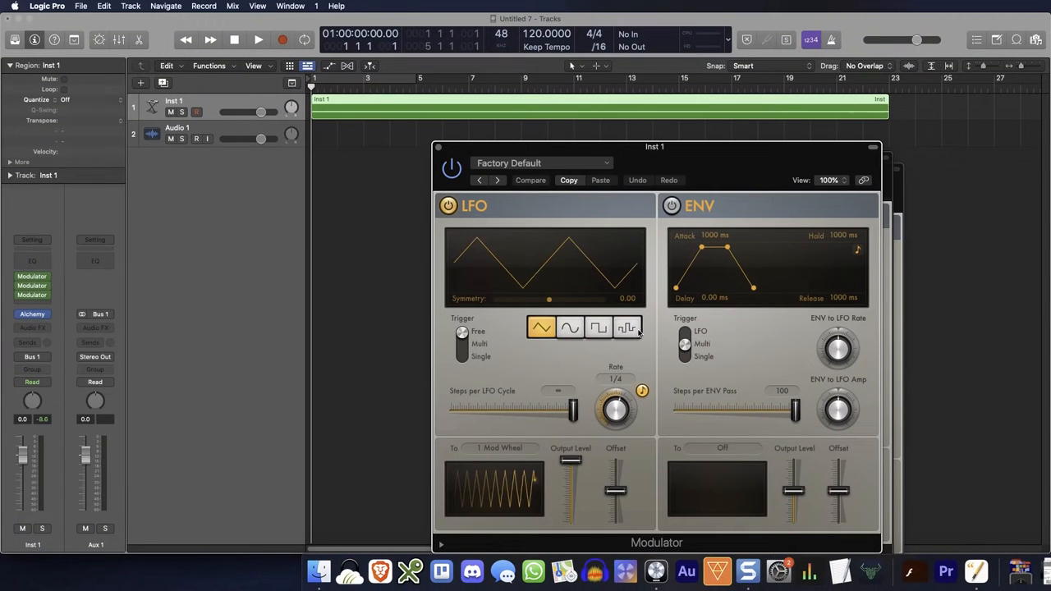
pyautogui.click(628, 327)
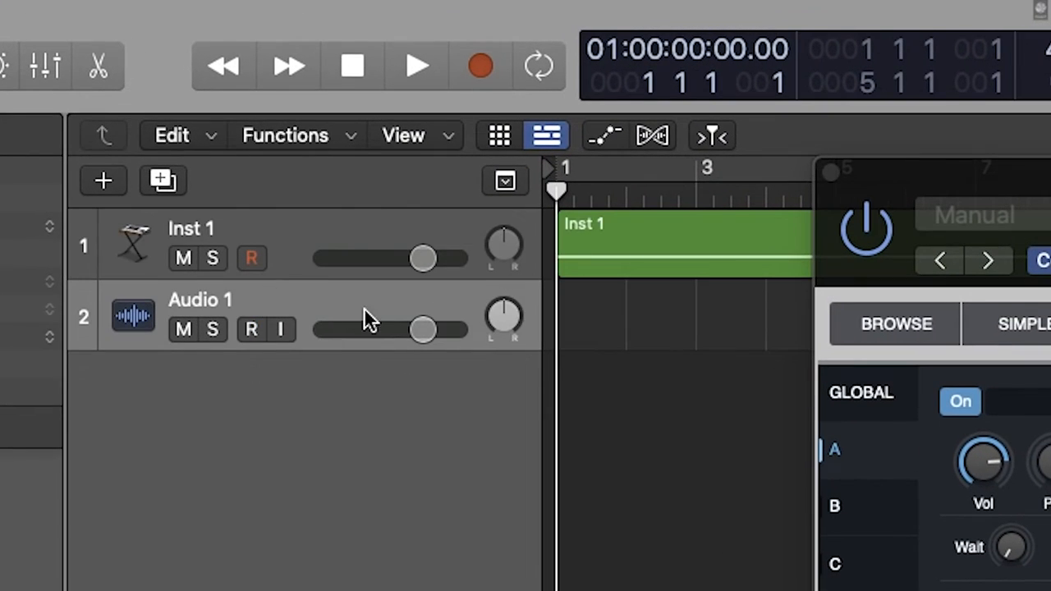
# - Back in Alchemy, lower the Freq Shift amount through -36 down to -62
pyautogui.click(252, 328)
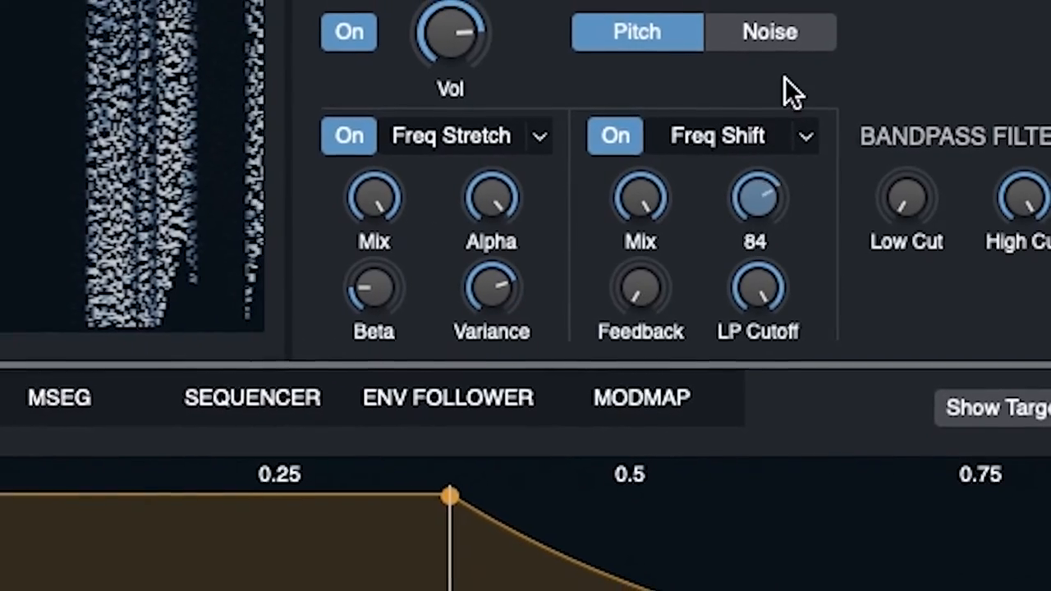
pyautogui.moveTo(756, 197); pyautogui.dragTo(780, 213)
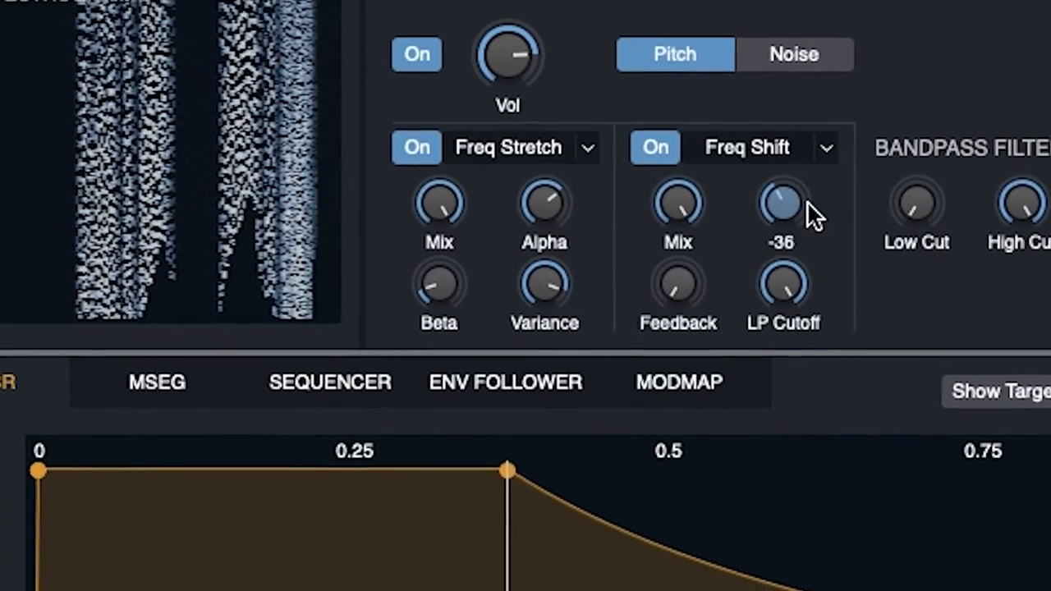
pyautogui.moveTo(782, 204); pyautogui.dragTo(782, 238)
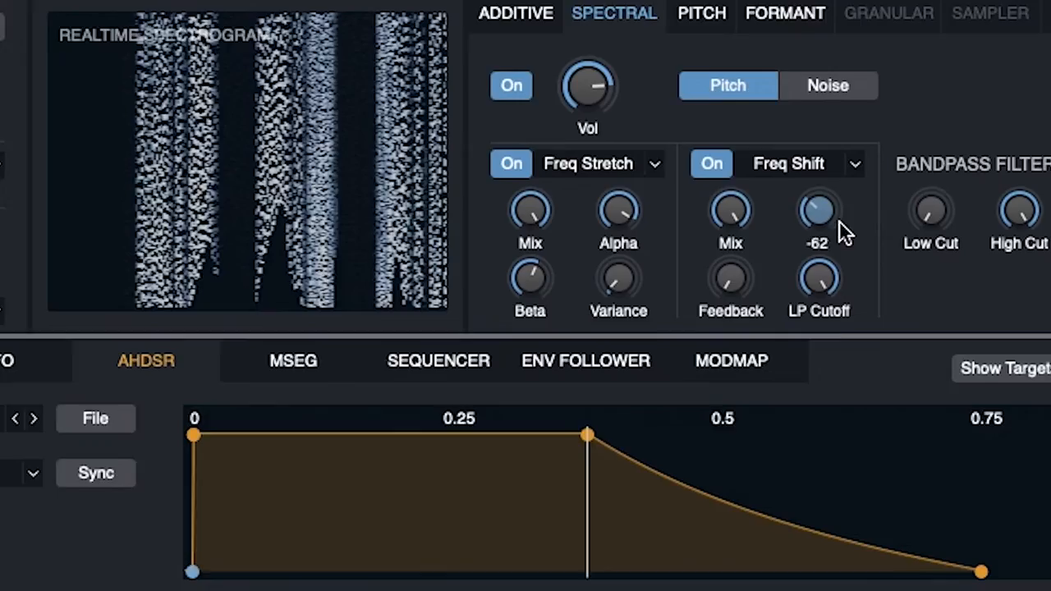